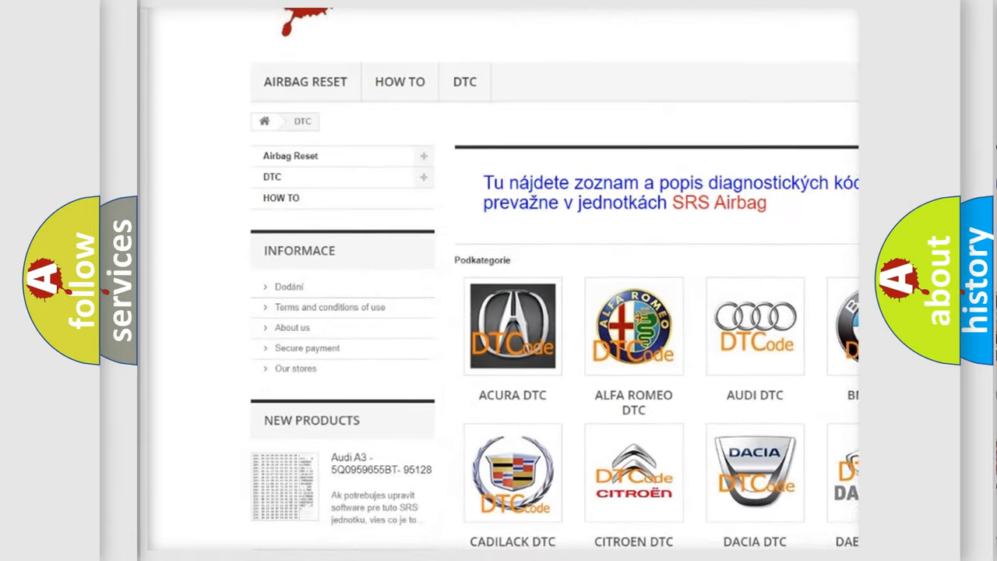
scroll(down, 3)
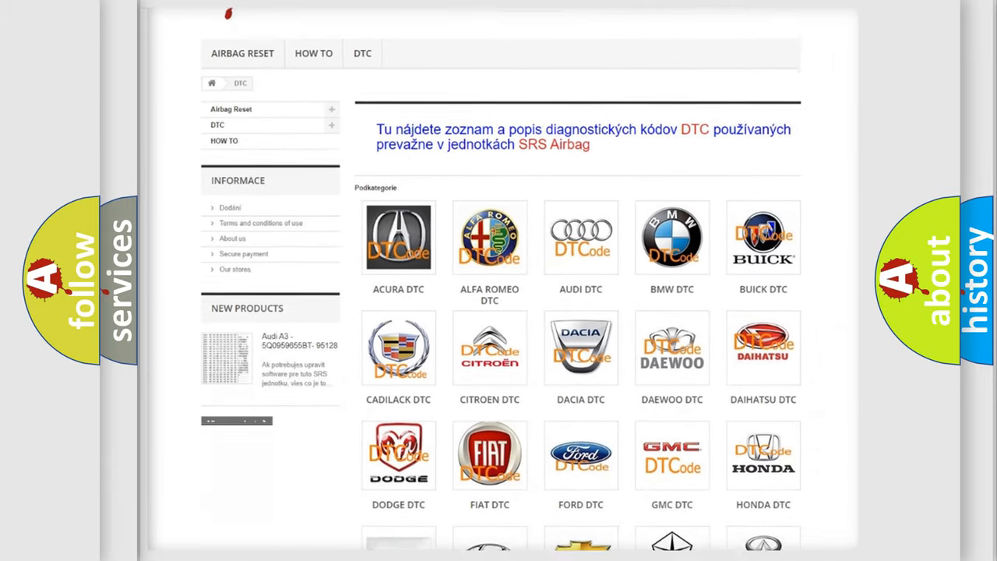
scroll(down, 3)
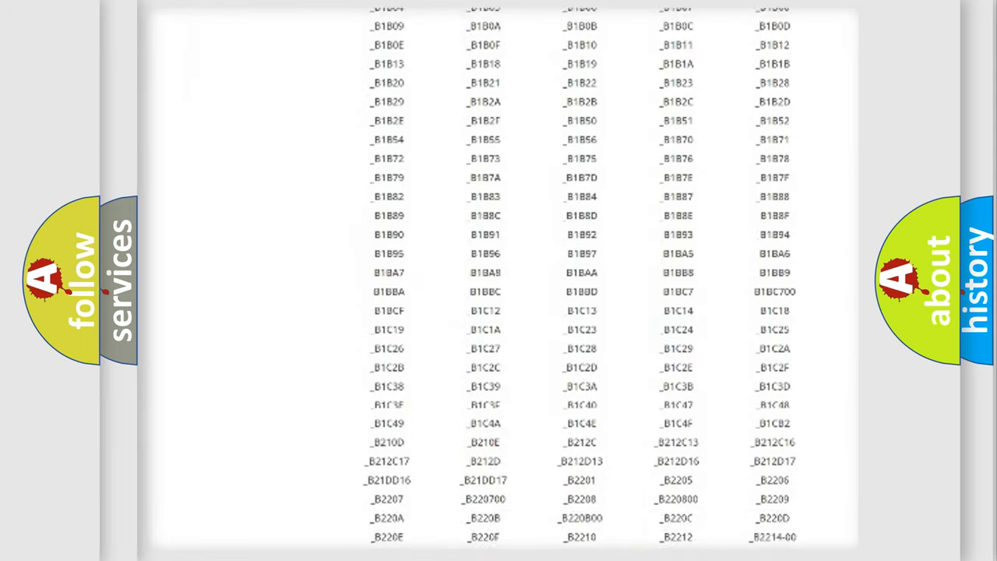
scroll(down, 3)
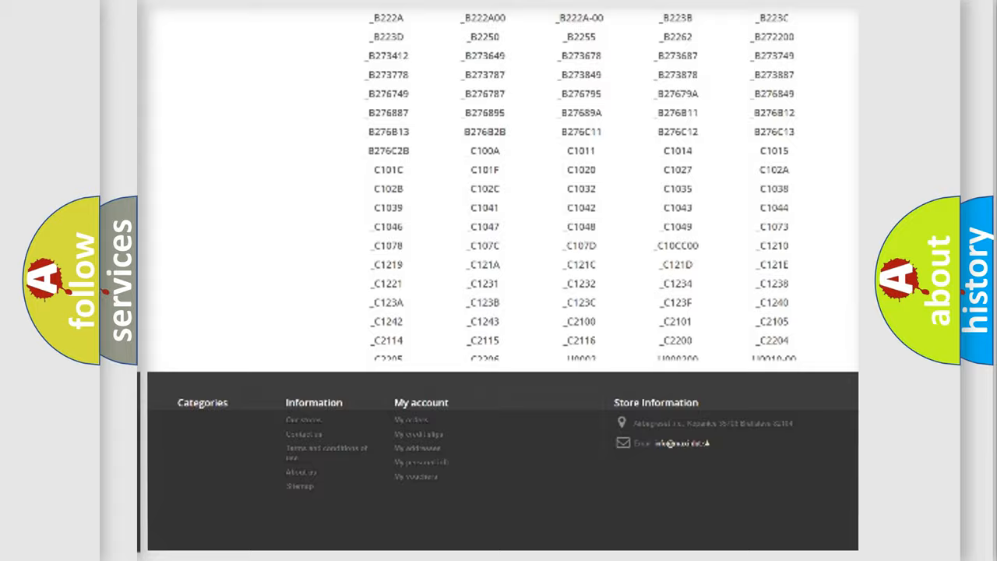